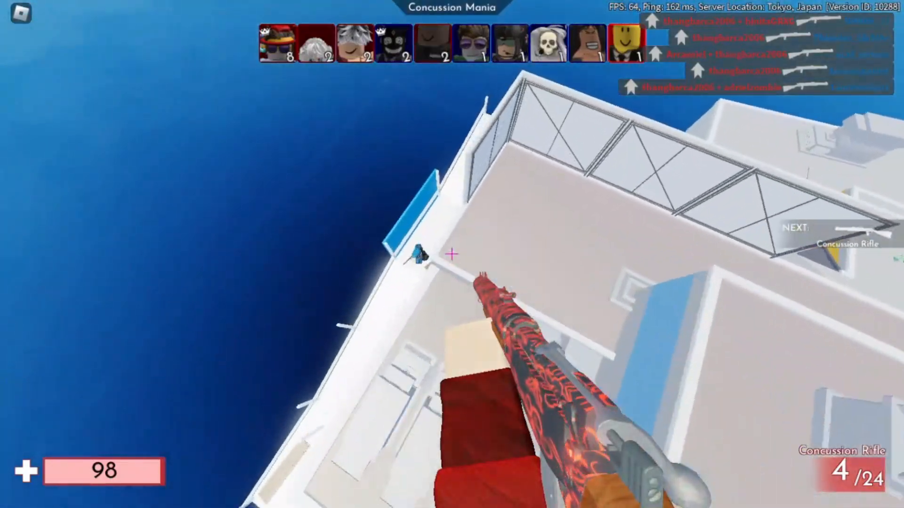
Leave the Roblox match and bring up the Windows desktop.
{"action": "left_click", "coordinate": [452, 254]}
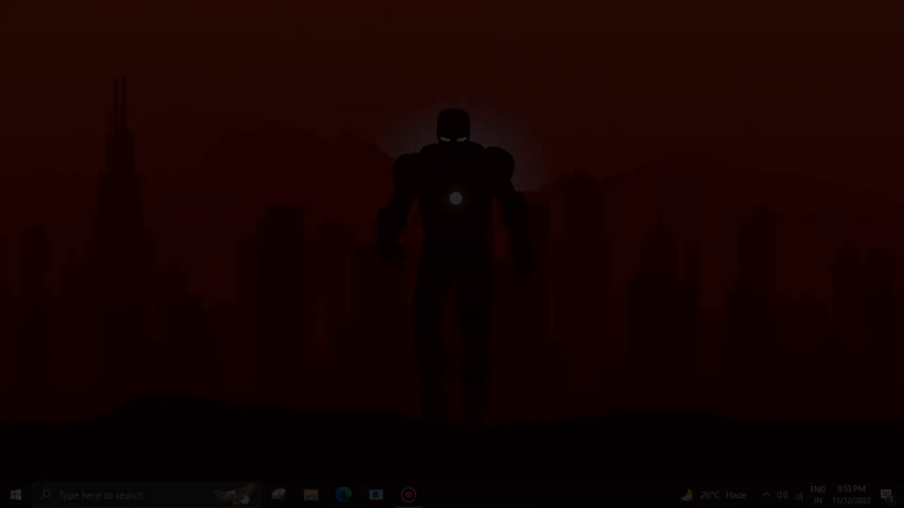
Find 'game mode settings' in Windows Search and open the Game Mode settings page.
{"action": "type", "text": "game mode settings"}
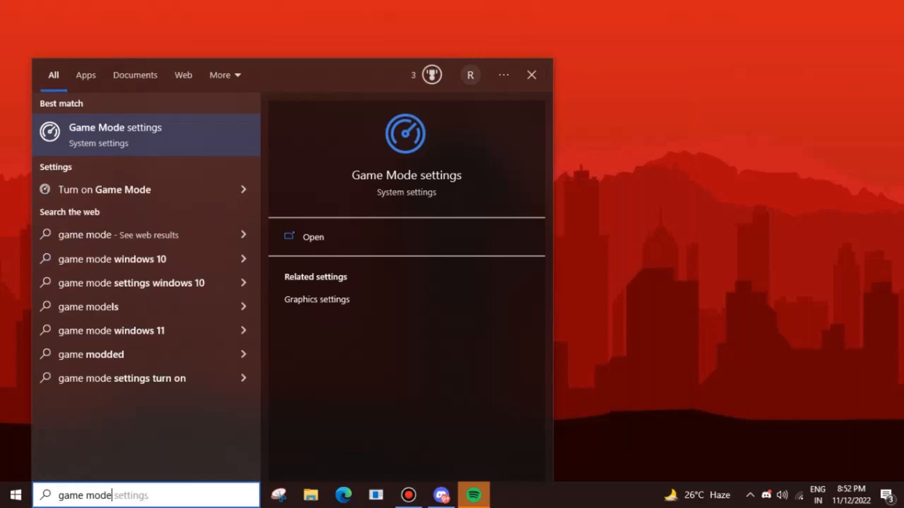
{"action": "left_click", "coordinate": [312, 238]}
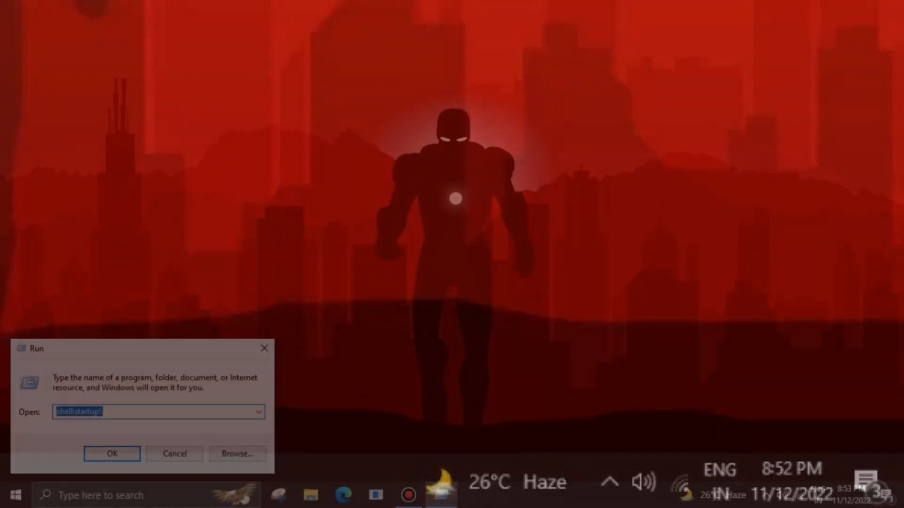
Run rbxfpsunlocker.exe from the Startup folder and dismiss its already-running message.
{"action": "left_click", "coordinate": [112, 454]}
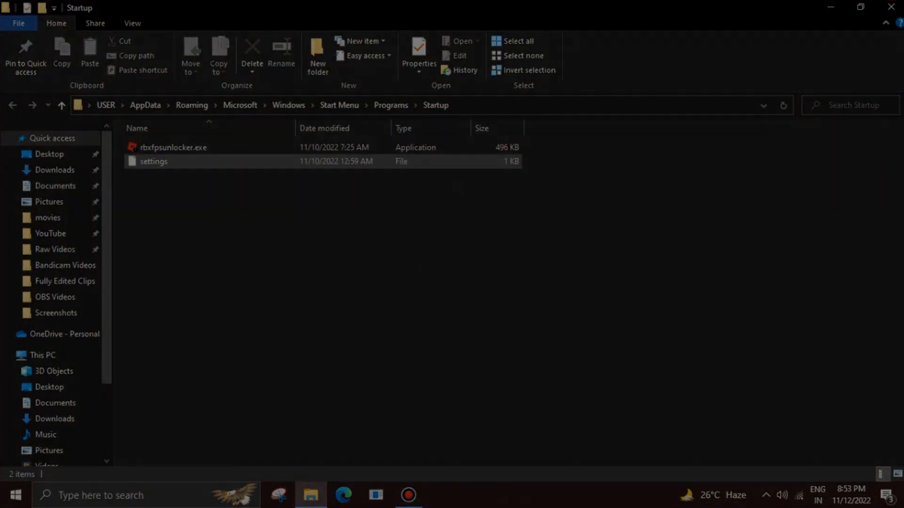
{"action": "double_click", "coordinate": [174, 147]}
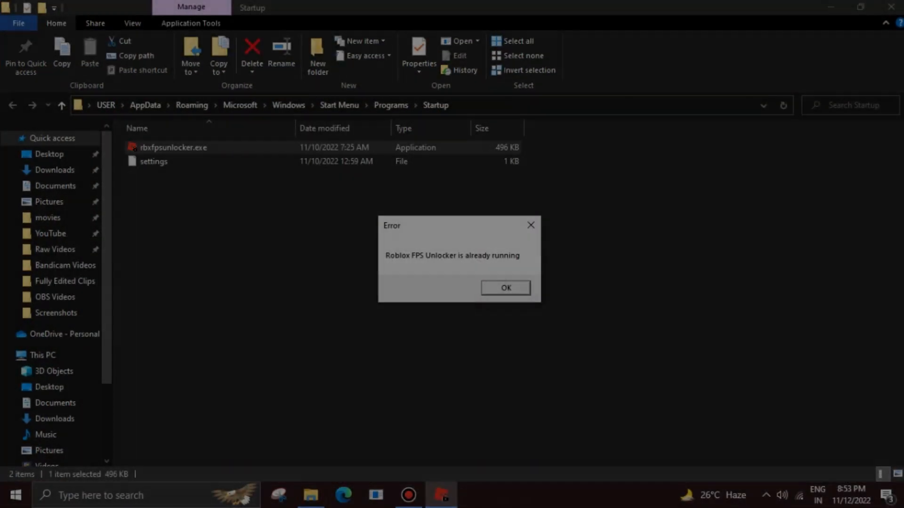
{"action": "left_click", "coordinate": [504, 288]}
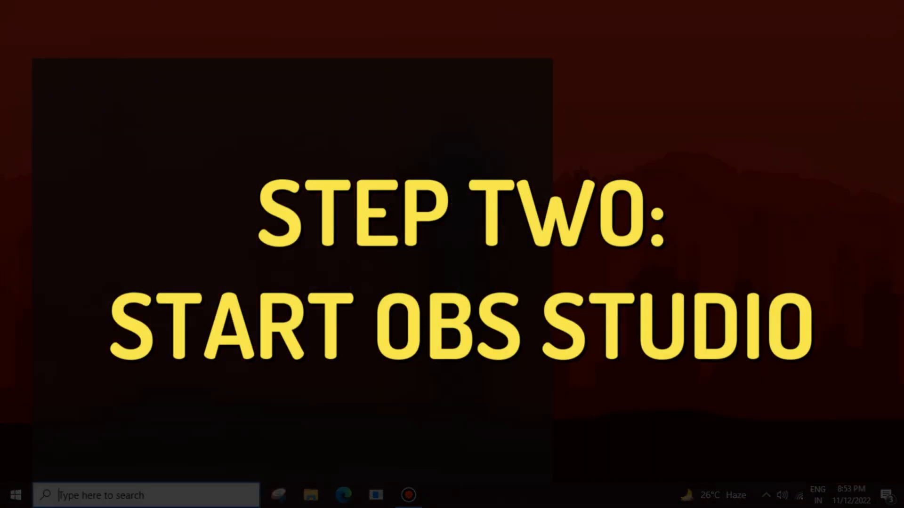
Launch OBS Studio via a taskbar search for 'obs' and bring up its Settings window.
{"action": "type", "text": "obs"}
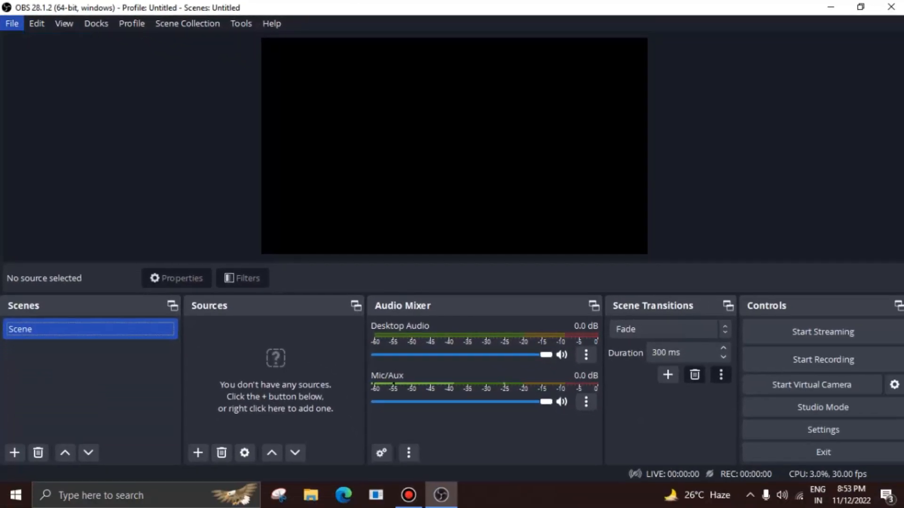
{"action": "left_click", "coordinate": [822, 430]}
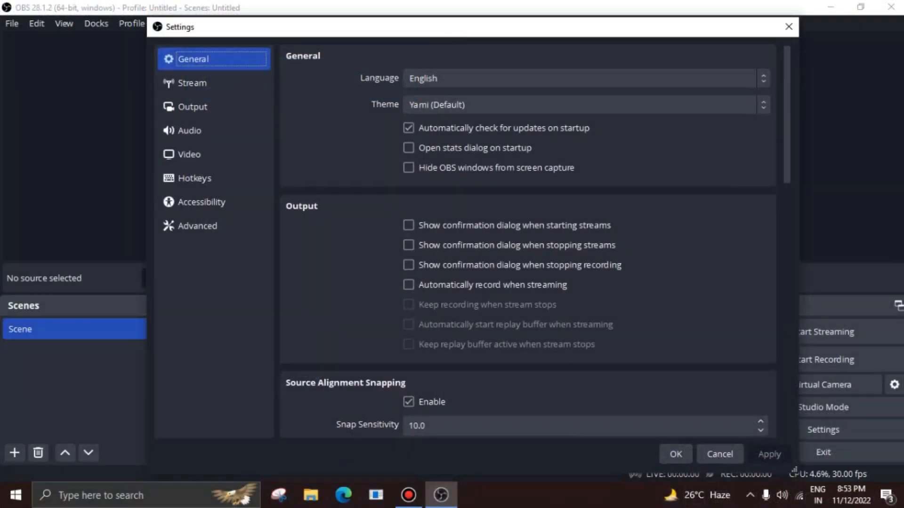
Set Video to 1280x720 base resolution at 60 FPS, then move to the Output page.
{"action": "left_click", "coordinate": [188, 153]}
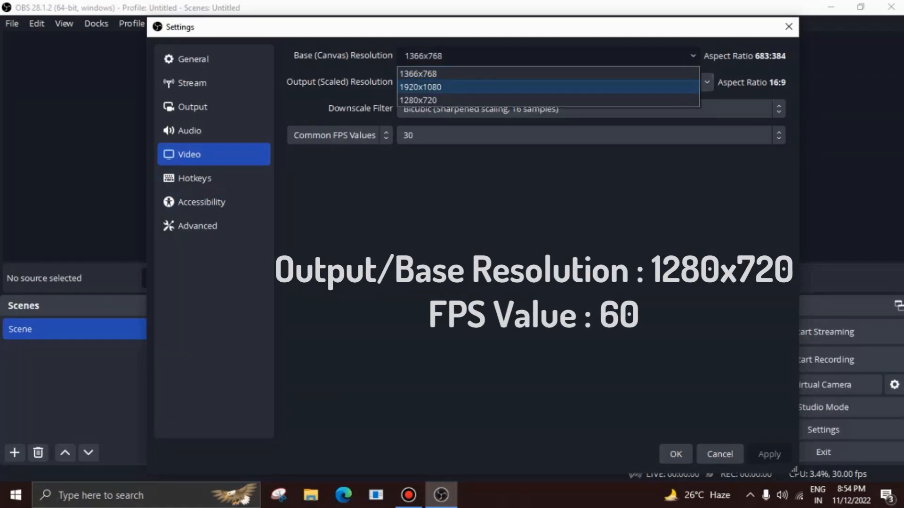
{"action": "left_click", "coordinate": [417, 100]}
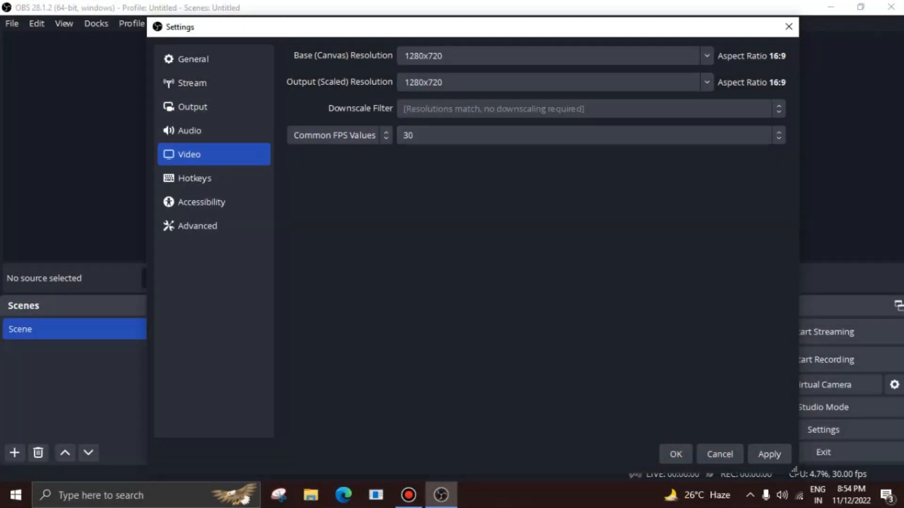
{"action": "left_click", "coordinate": [587, 134]}
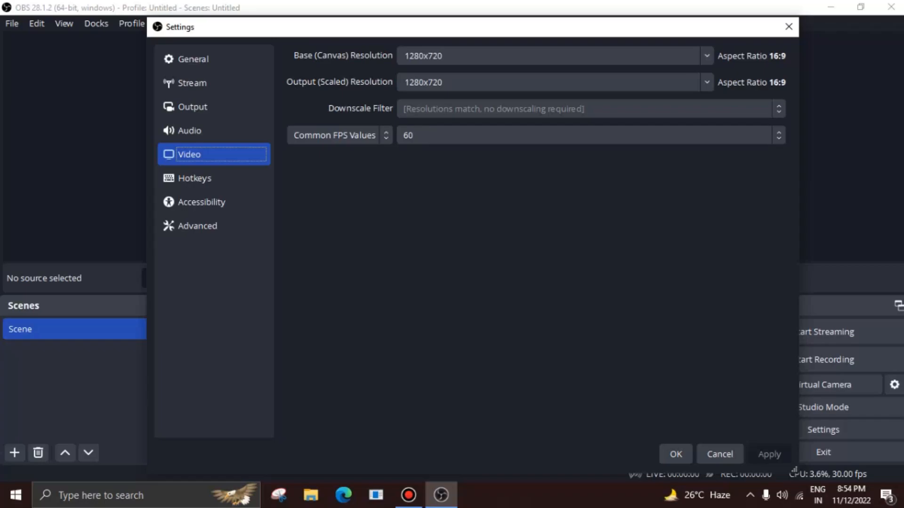
{"action": "left_click", "coordinate": [192, 106]}
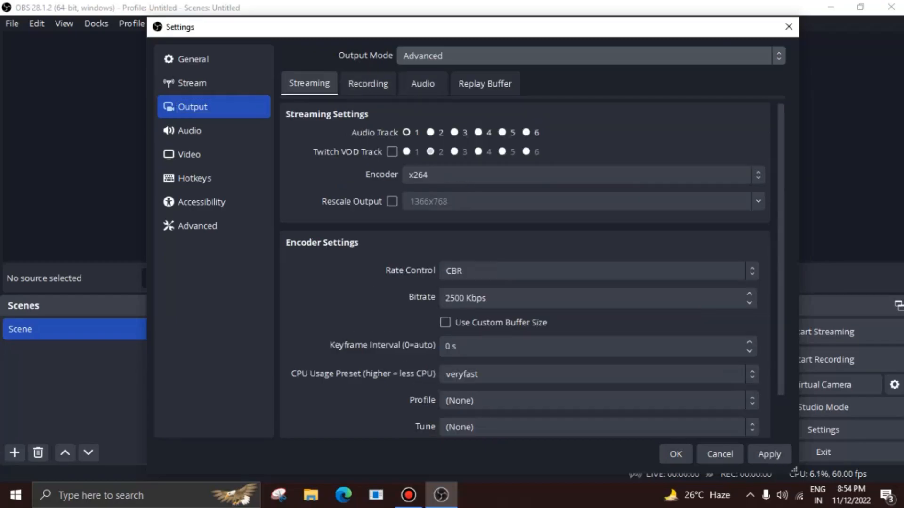
Show the Recording settings under Output and list the available recording encoders.
{"action": "left_click", "coordinate": [367, 83]}
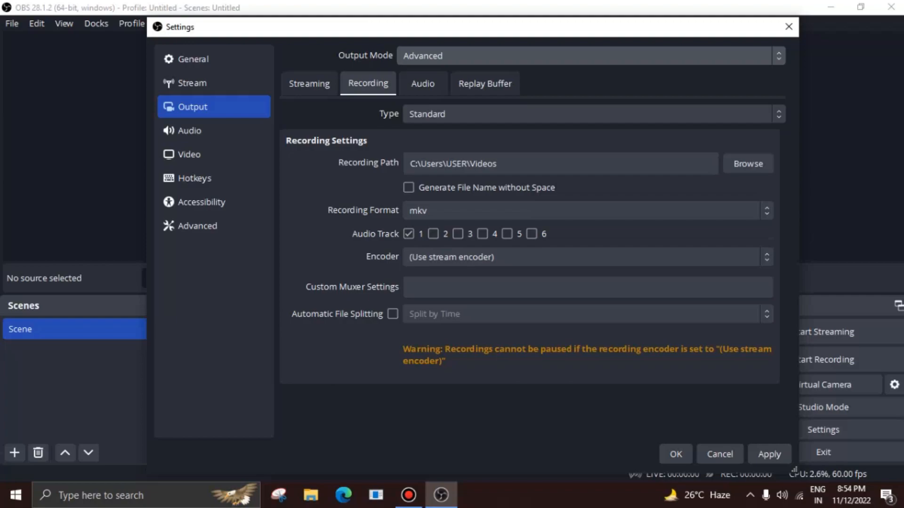
{"action": "left_click", "coordinate": [586, 257]}
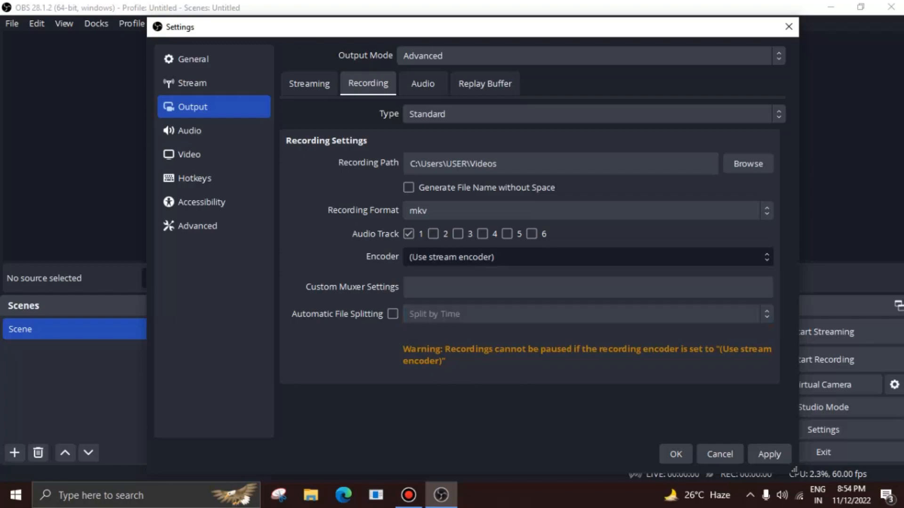
{"action": "left_click", "coordinate": [582, 257]}
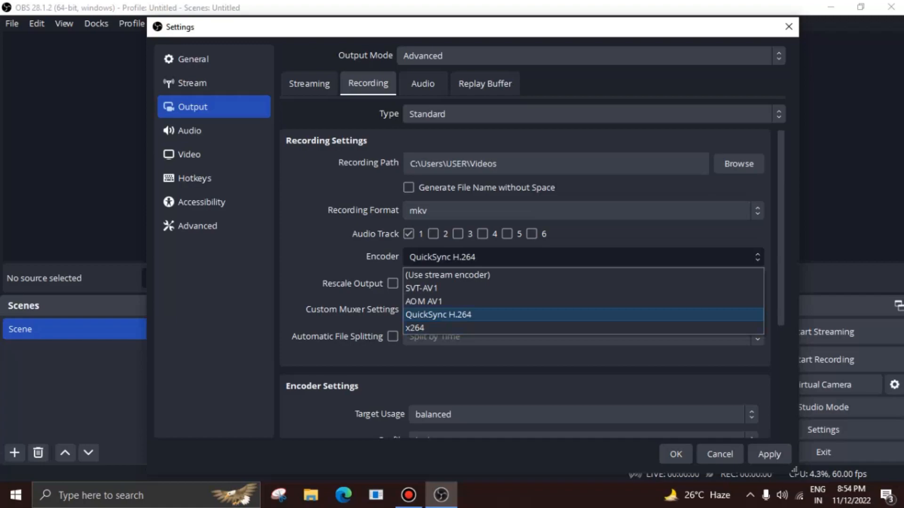
Make QuickSync H.264 the recording encoder and review Target Usage, keeping balanced.
{"action": "left_click", "coordinate": [438, 314]}
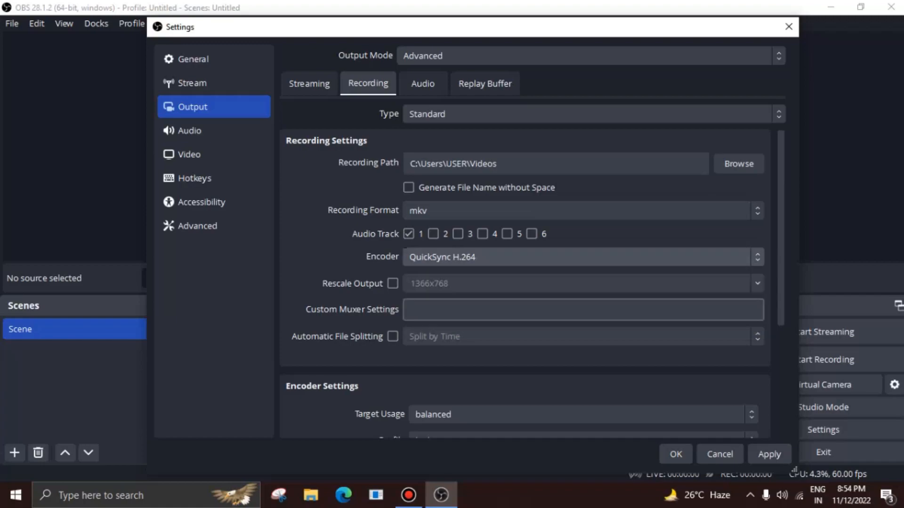
{"action": "scroll", "scroll_direction": "down", "scroll_amount": 3}
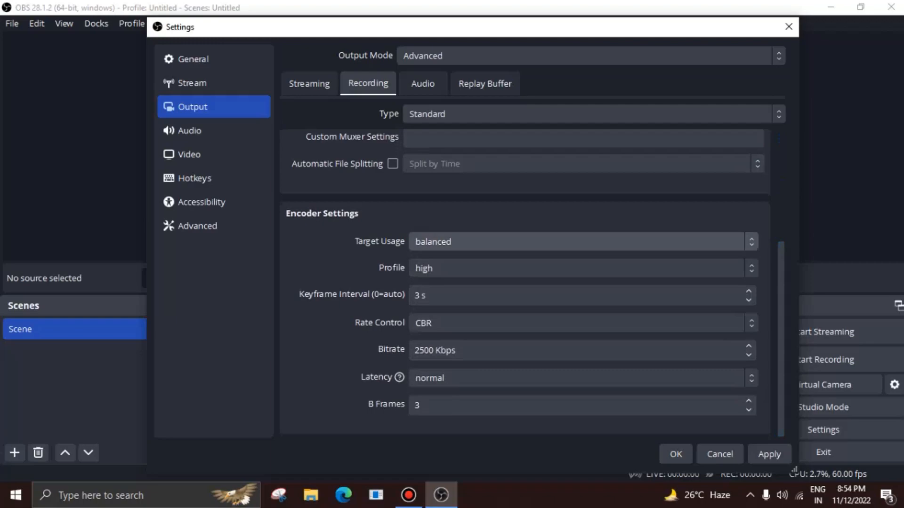
{"action": "left_click", "coordinate": [582, 241]}
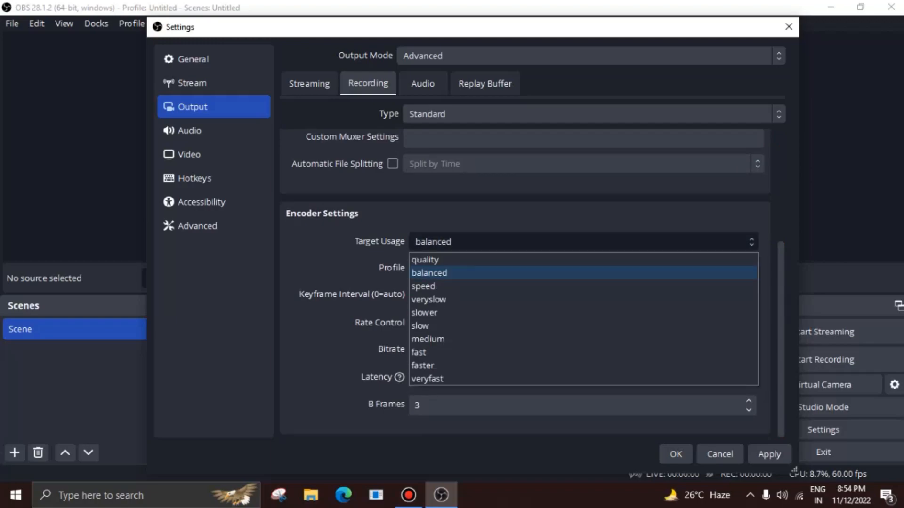
{"action": "mouse_move", "coordinate": [424, 312]}
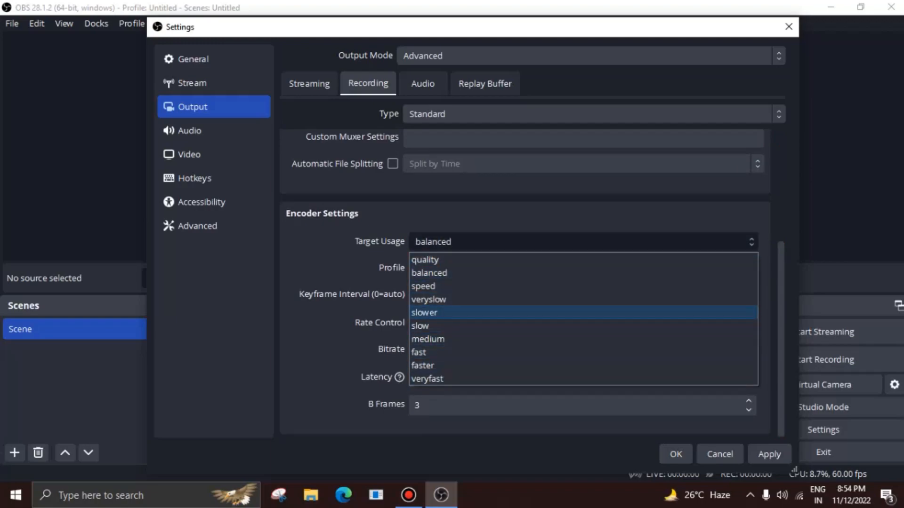
{"action": "mouse_move", "coordinate": [420, 326]}
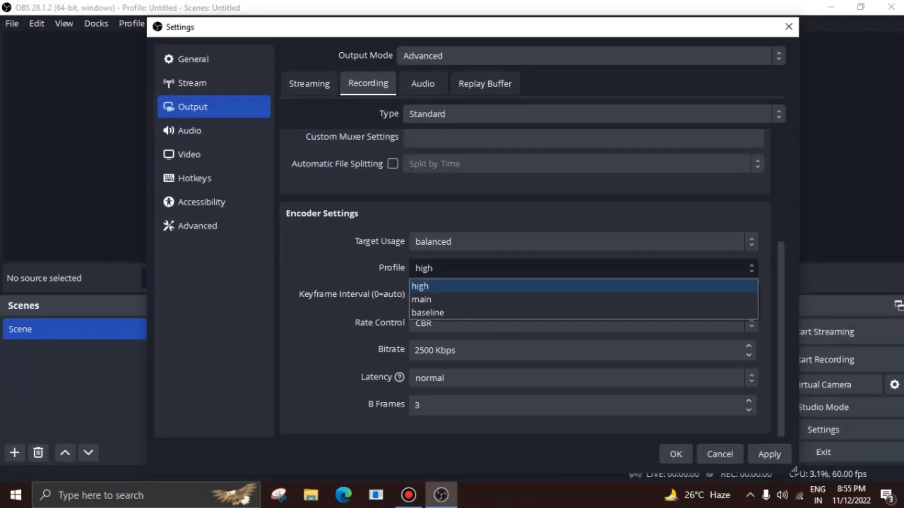
{"action": "mouse_move", "coordinate": [420, 299]}
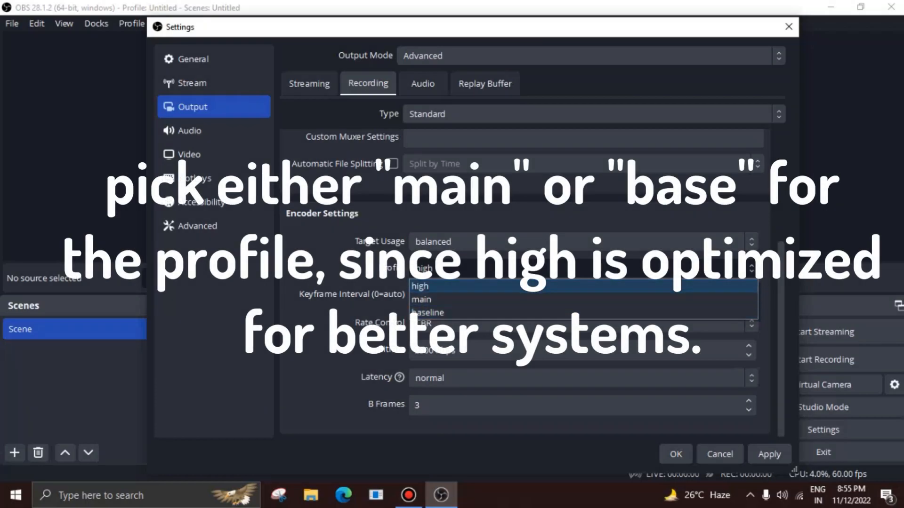
Switch the QuickSync encoder profile from high to main and start editing the bitrate.
{"action": "left_click", "coordinate": [421, 300]}
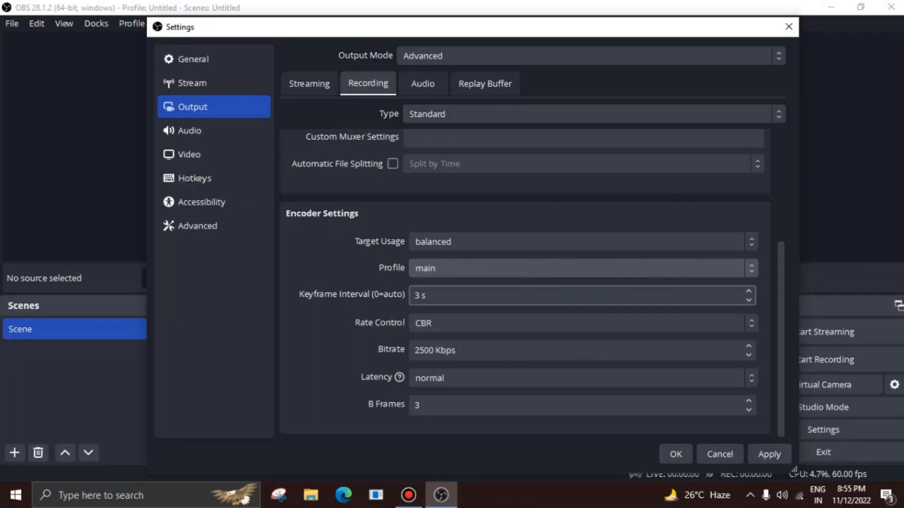
{"action": "left_click", "coordinate": [576, 295]}
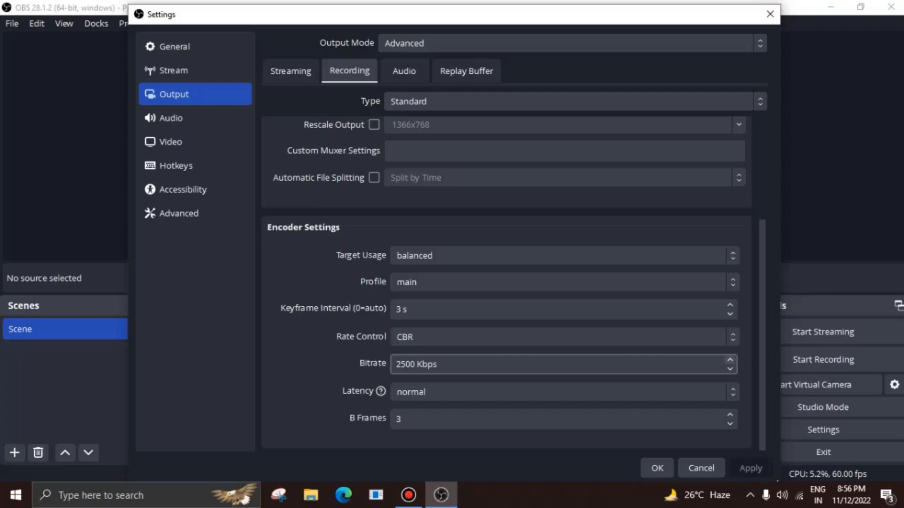
Set the recording bitrate to 3050 Kbps, close Settings and return to the Roblox match.
{"action": "type", "text": "3050"}
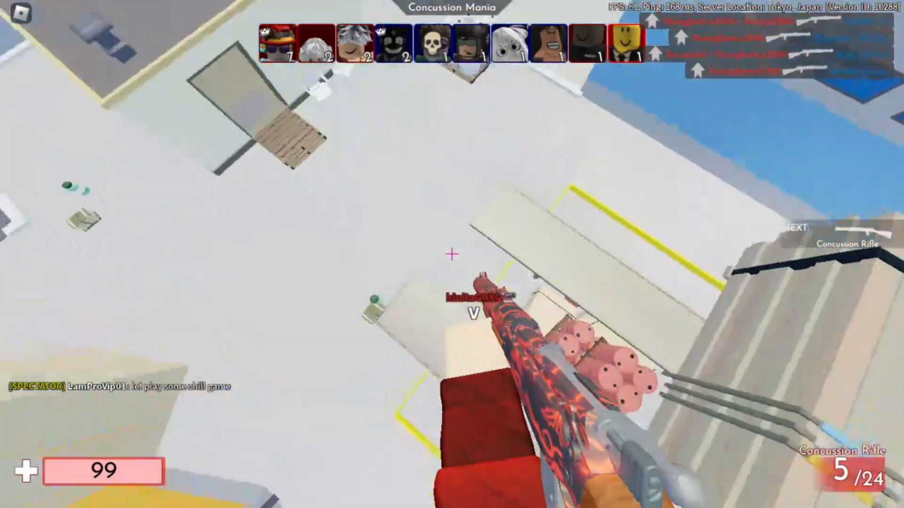
{"action": "left_click", "coordinate": [452, 255]}
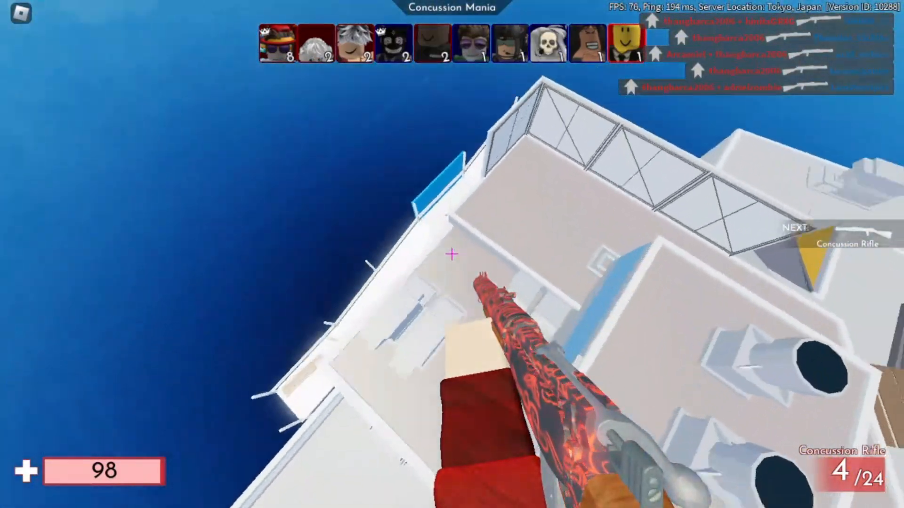
{"action": "left_click", "coordinate": [452, 254]}
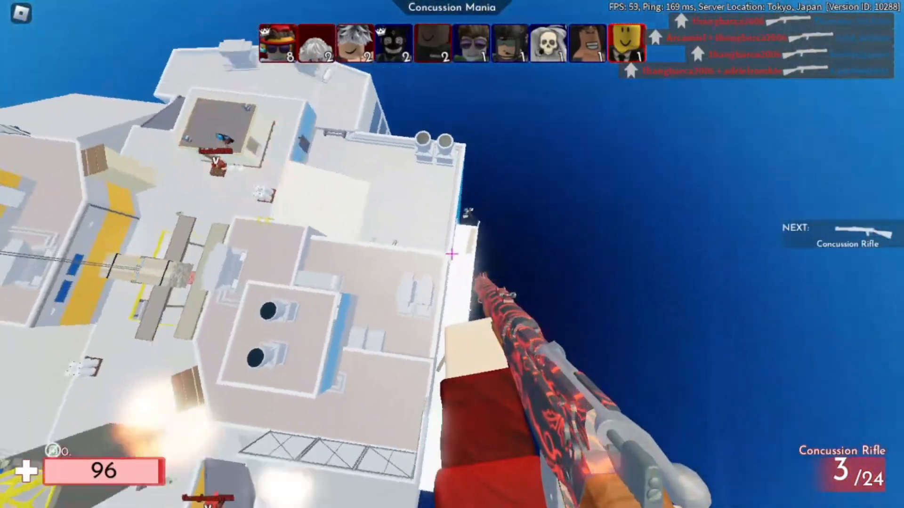